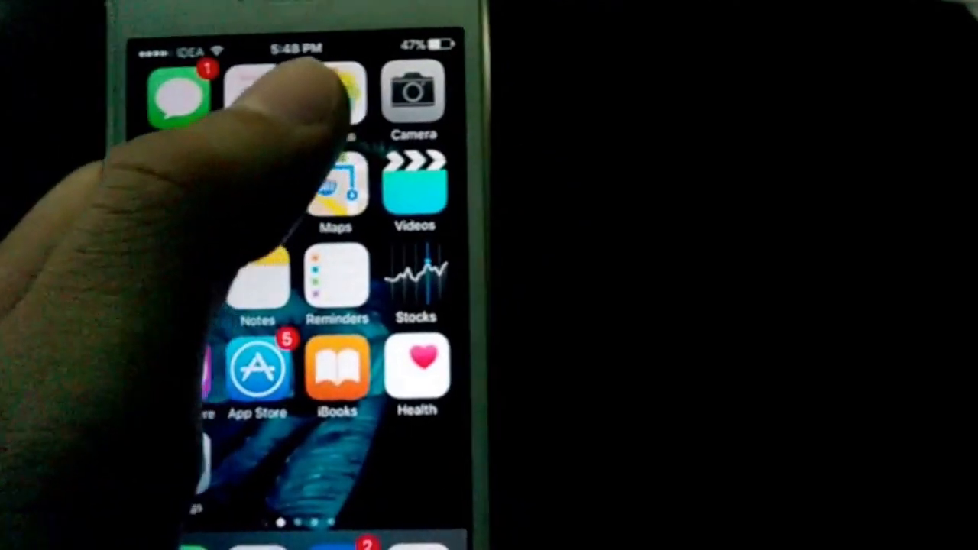
Browse the home screen pages and reveal the Extras folder with Compass, Tips and Find iPhone.
{"action": "left_click", "coordinate": [335, 92]}
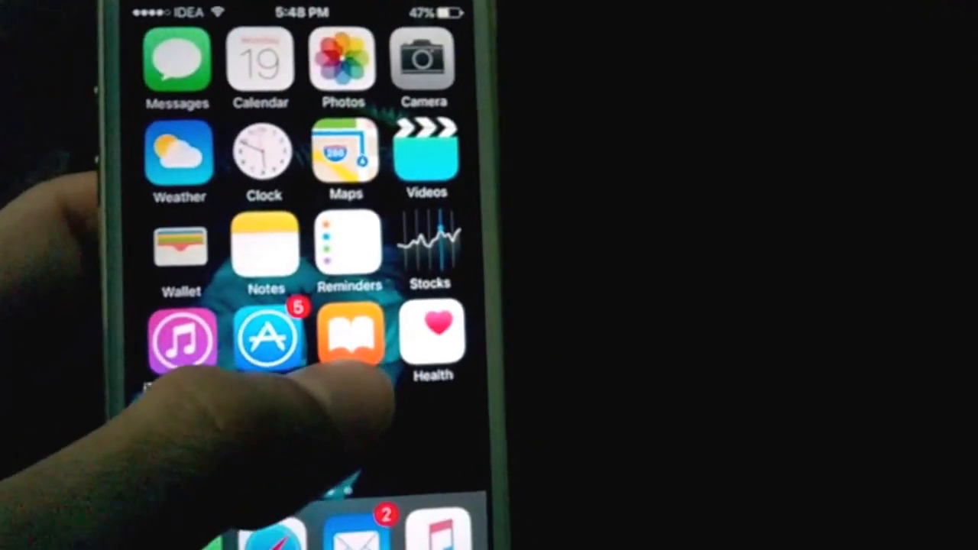
{"action": "scroll", "scroll_direction": "left", "scroll_amount": 3}
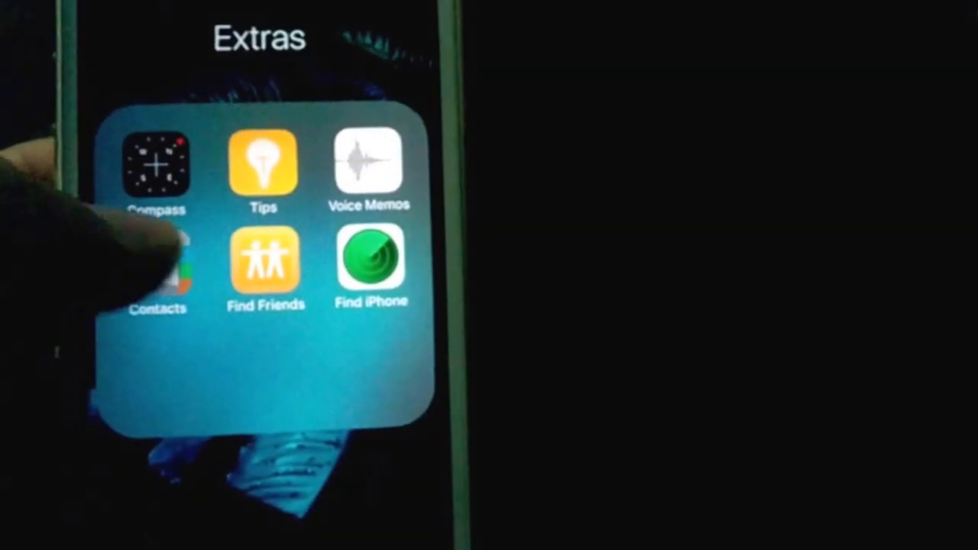
{"action": "left_click", "coordinate": [158, 263]}
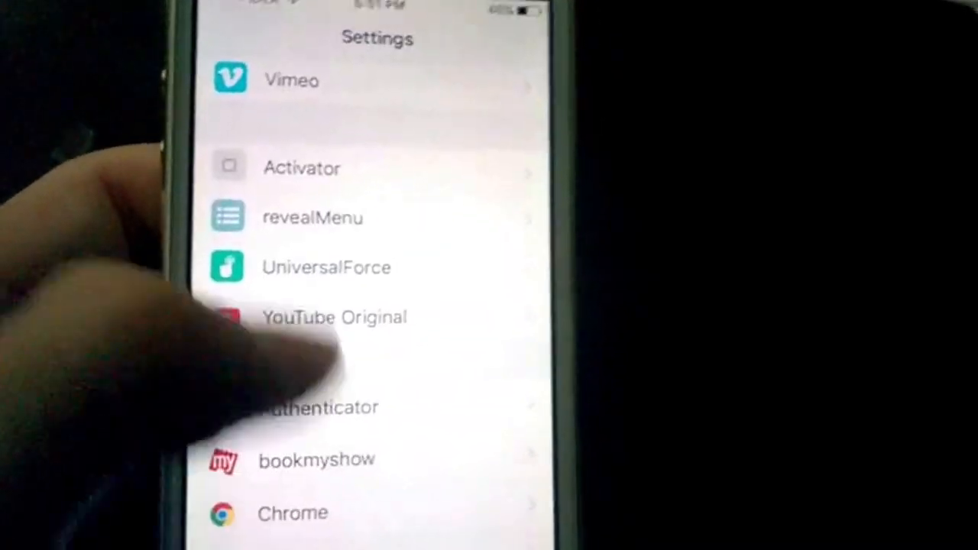
Show the UniversalForce preference pane with its 3D Touch enable option.
{"action": "left_click", "coordinate": [327, 268]}
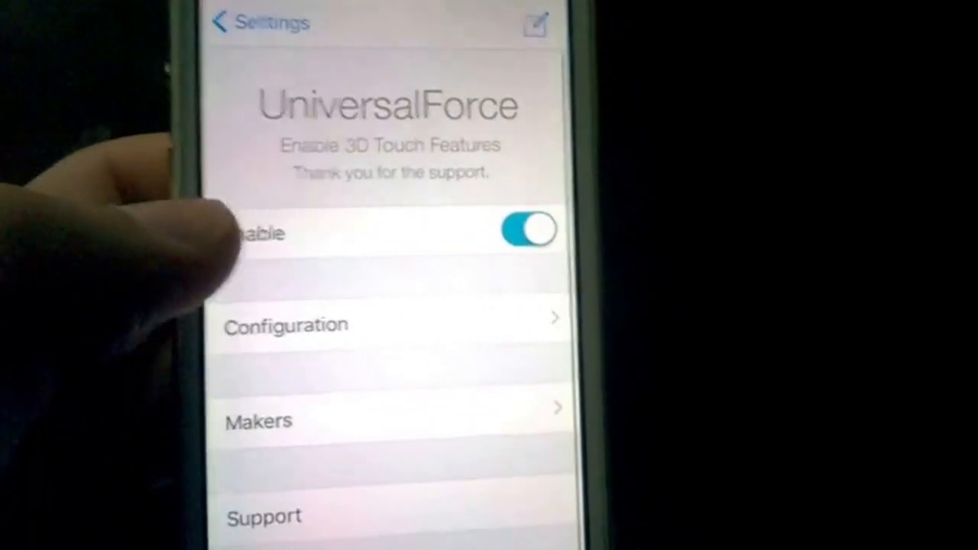